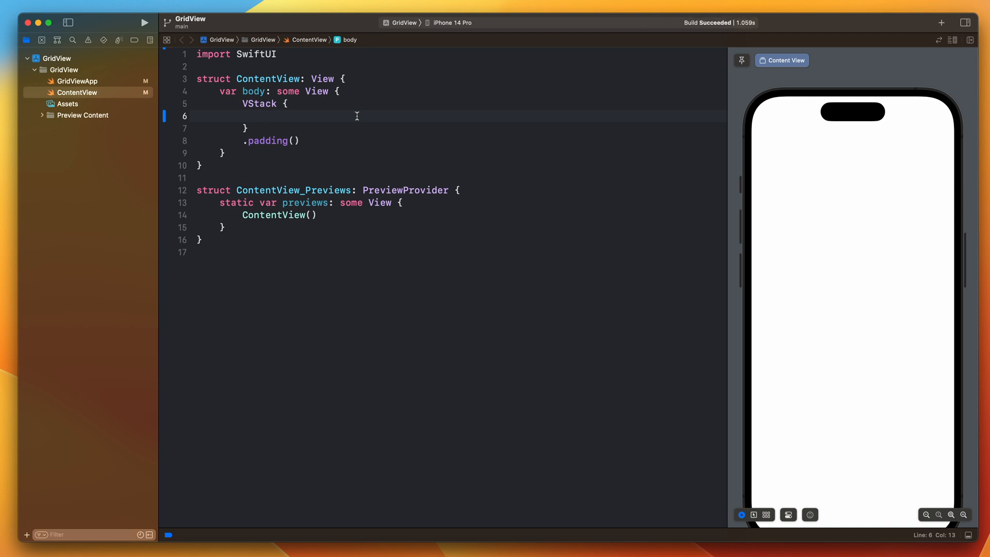
Step: Write a Grid with two GridRows holding Text("1"), Text("2") and Text("3"), Text("4")
left_click(265, 116)
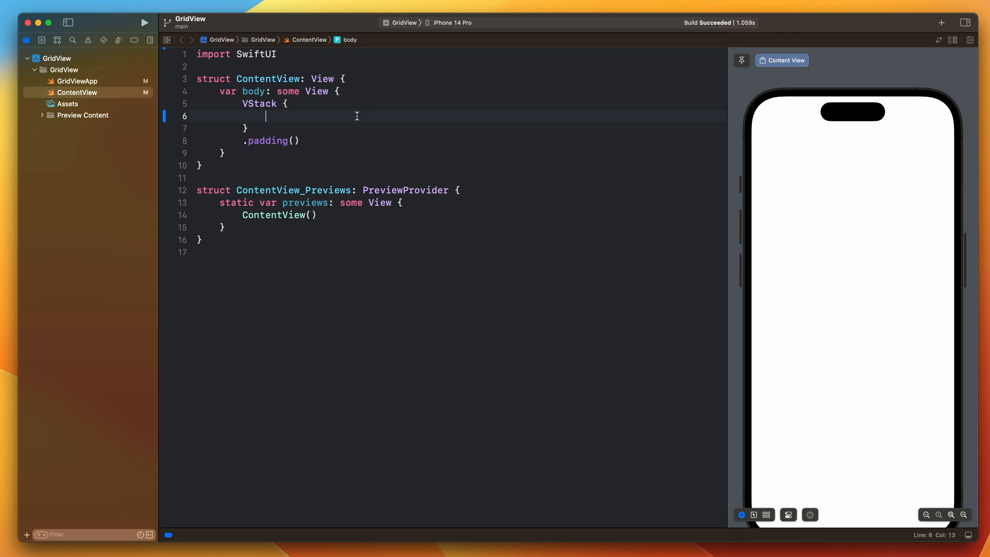
type("Grid {")
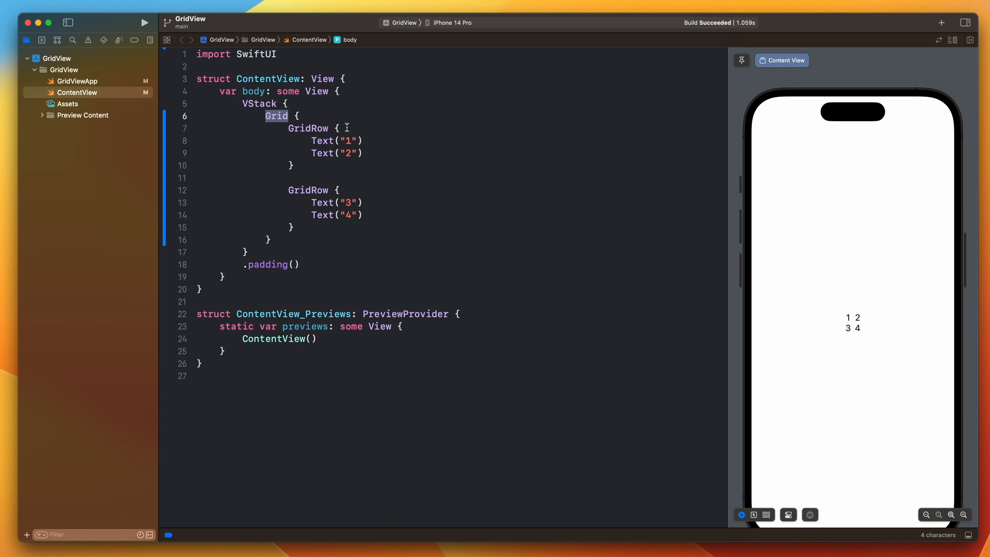
double_click(309, 127)
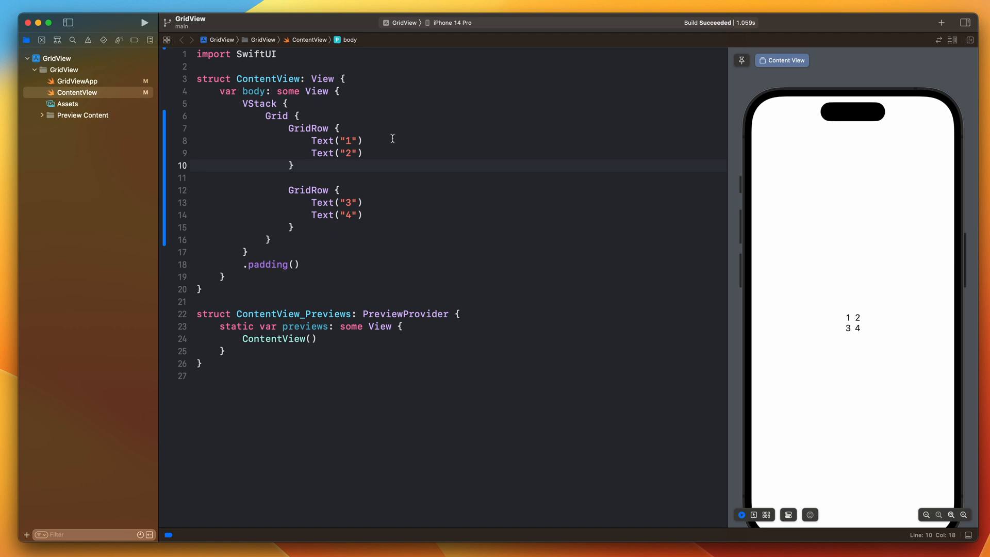
left_click(294, 165)
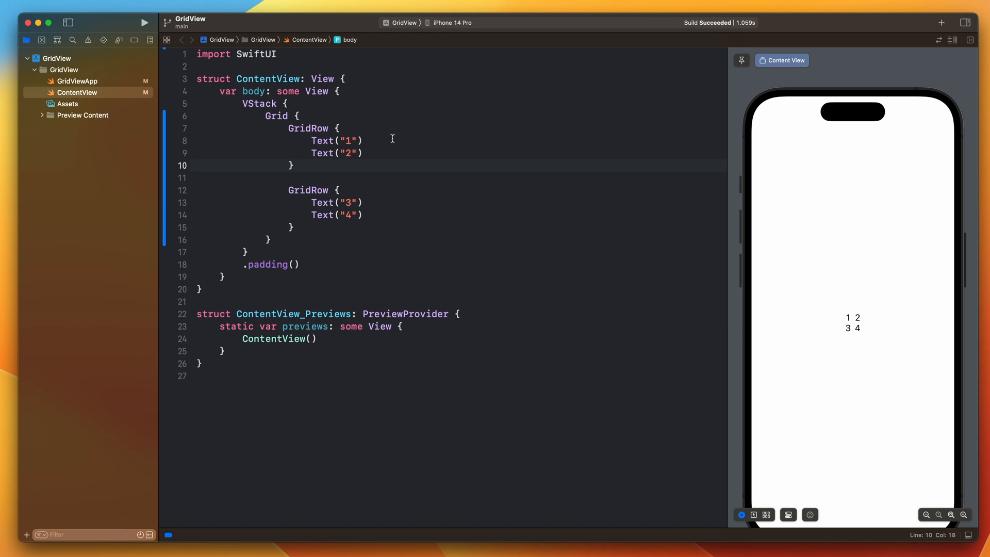
mouse_move(425, 151)
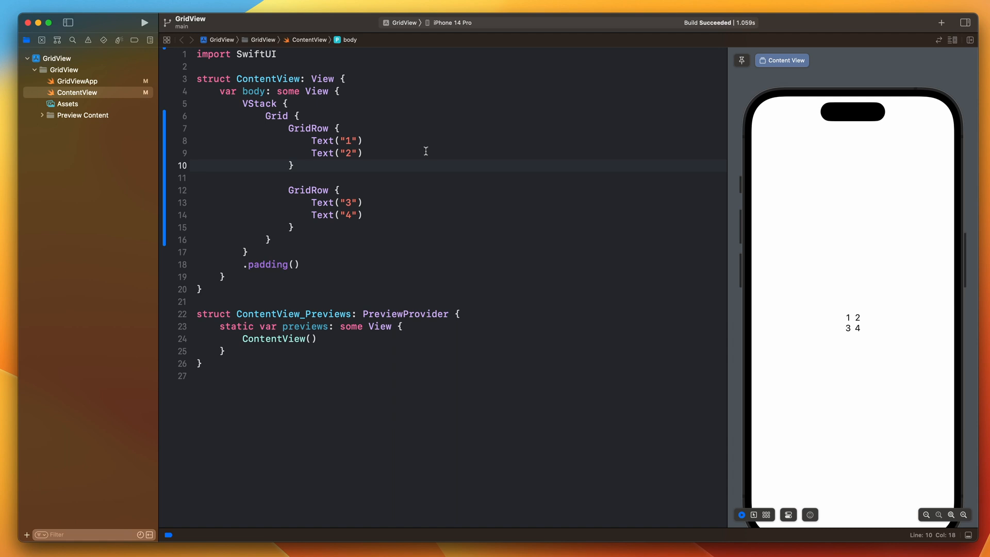
Step: Swap Text("4") for a Rectangle() framed at width 100, height 100
double_click(336, 214)
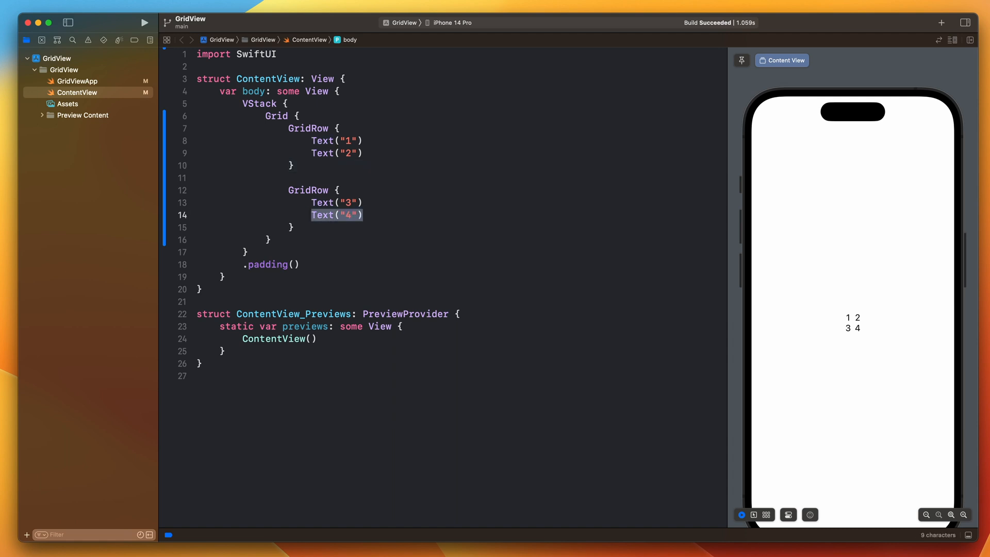
type("Rectangle(")
type(".frame(width: 1")
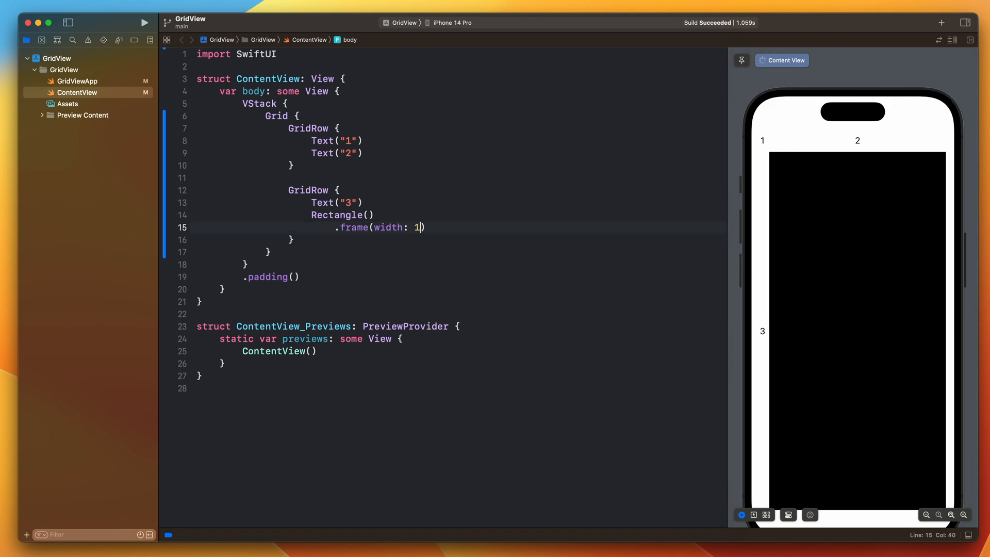
type("00, height: 100")
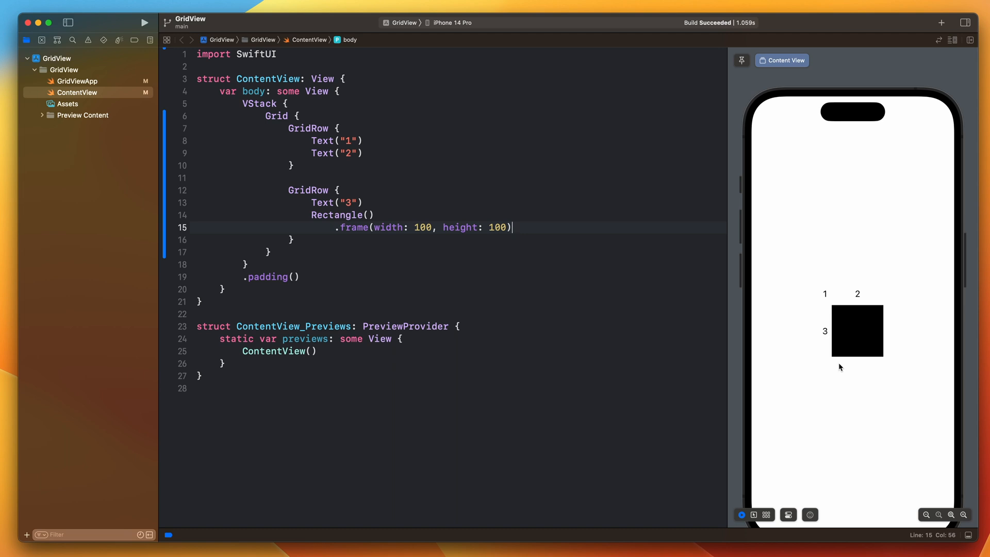
left_click(255, 251)
type("HStack")
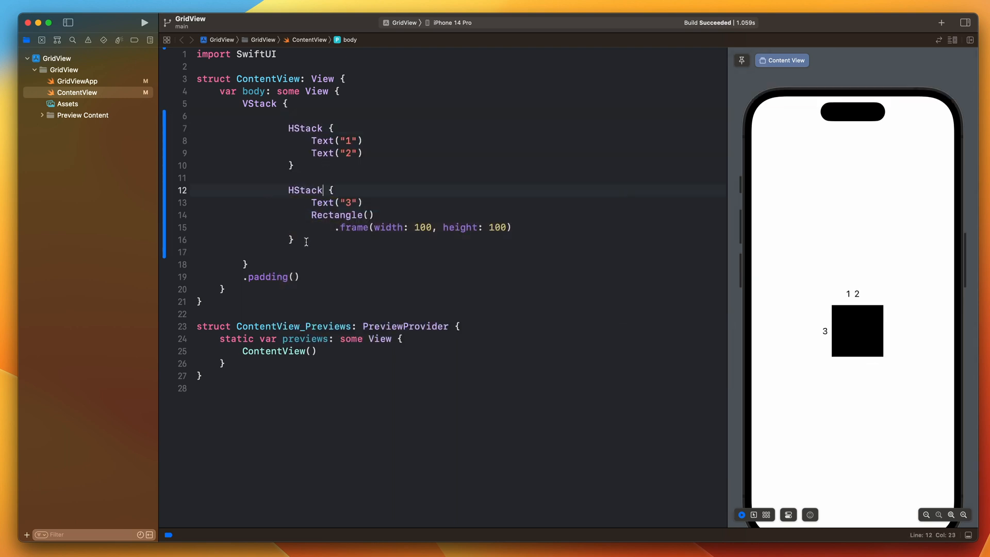
Step: Rename the second GridRow to HStack and select both HStack blocks for replacement
double_click(305, 190)
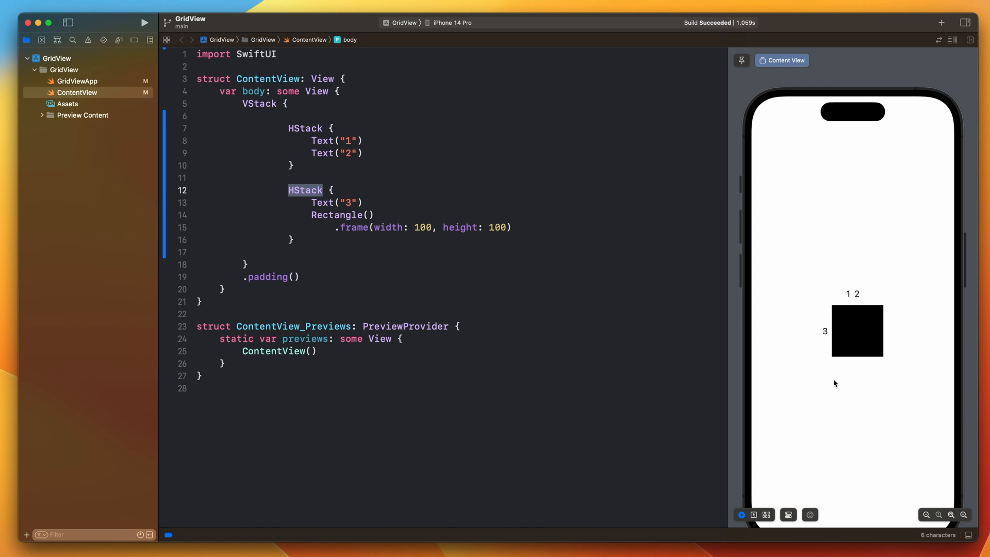
left_click_drag(206, 127, 294, 239)
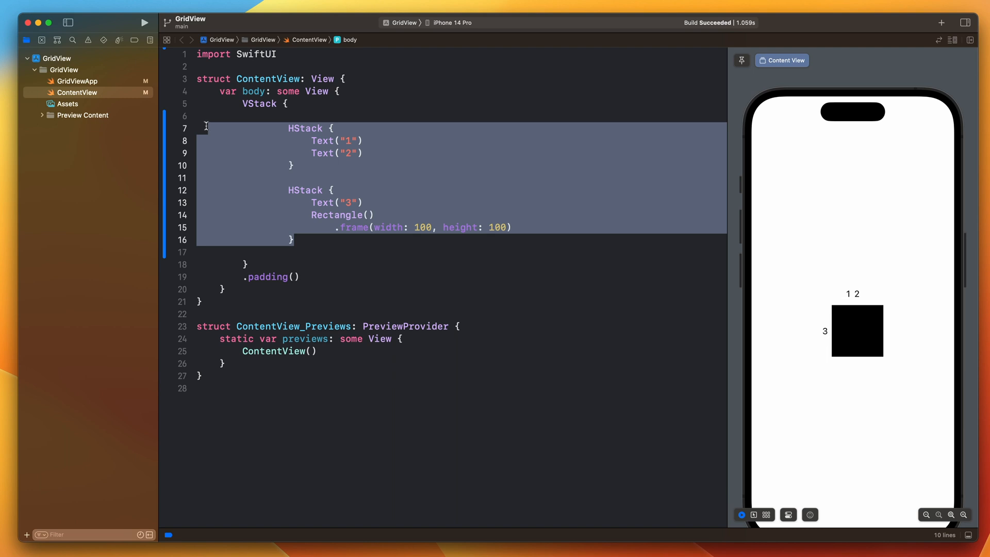
Step: Replace the selection with an empty Grid padded 50, red saturation 0.1 background, corner radius 15
type("Grid {")
type(".padding(insets: EdgeInsets")
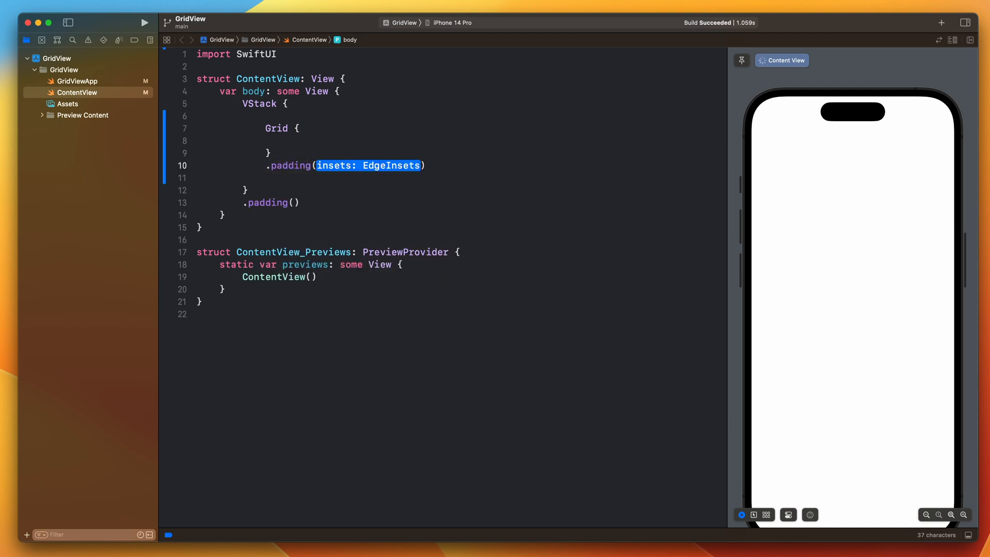
type(".bac")
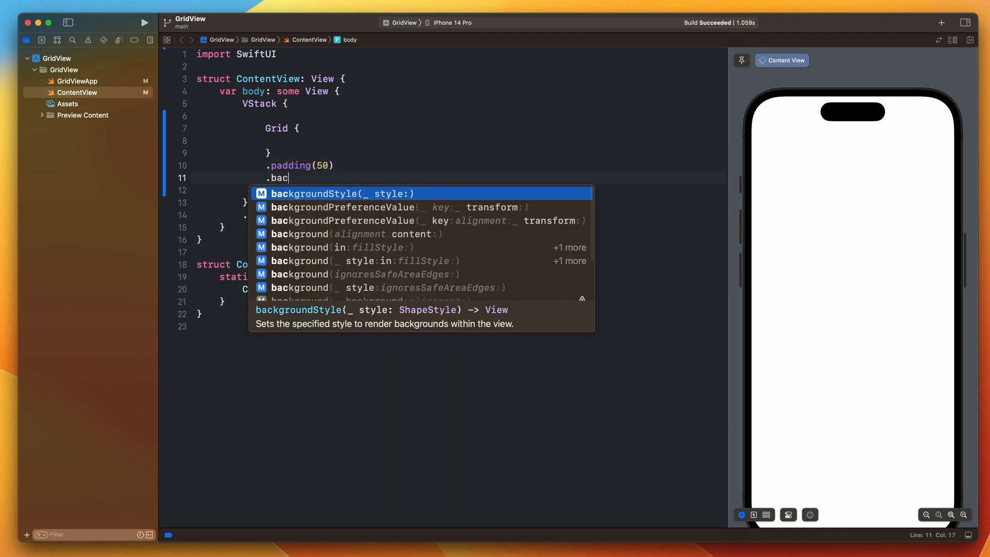
type("kground(")
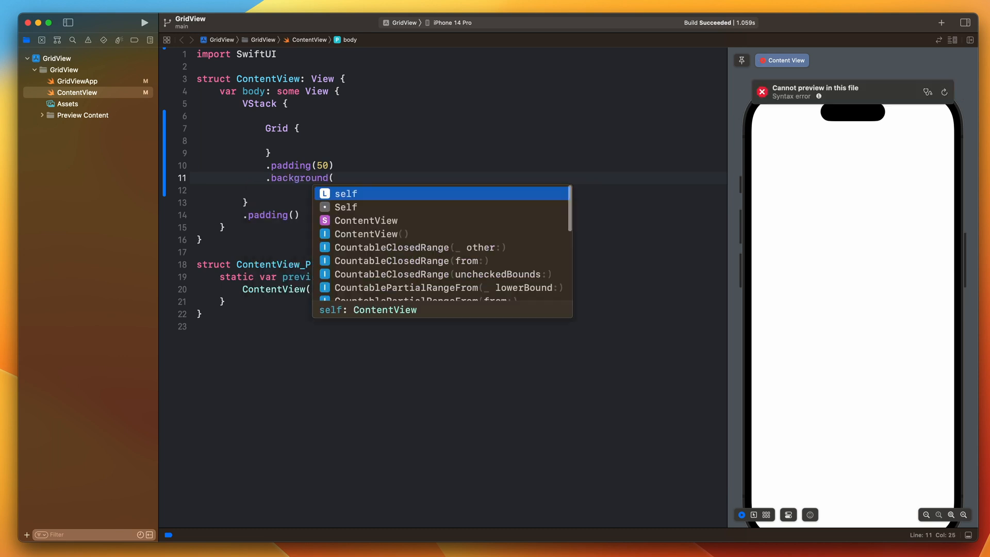
type("Color.red.saturation(0.1))")
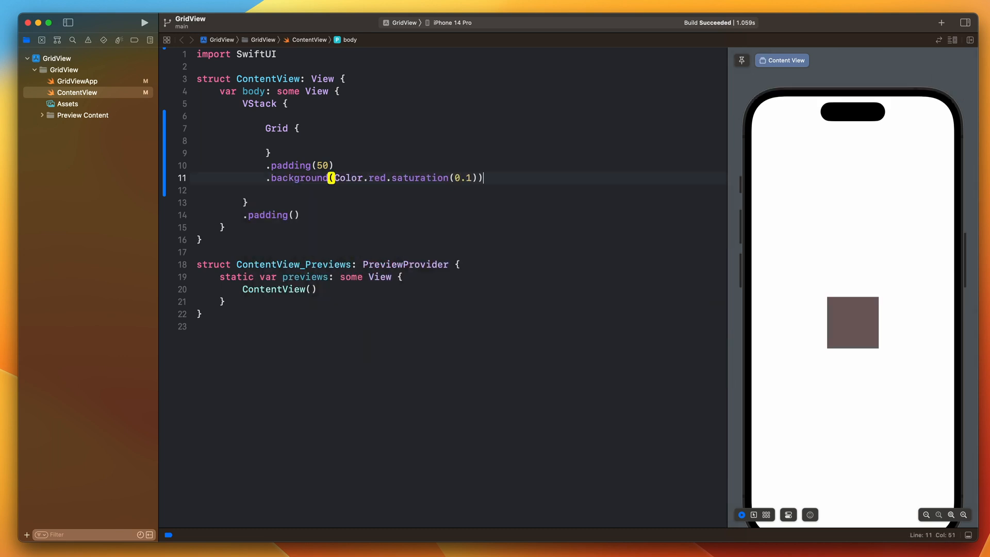
type(".cornerRadius(156)")
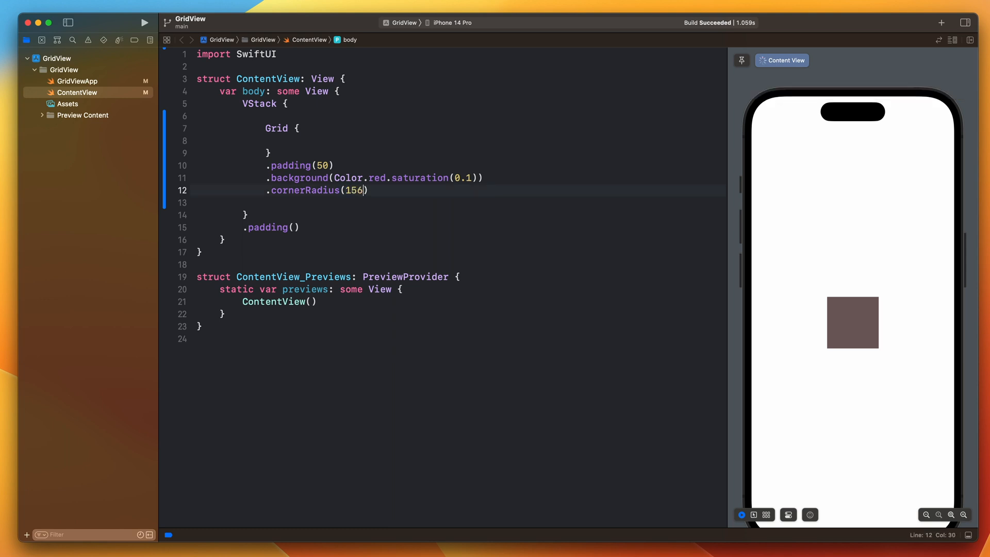
Step: Add a Spacer() below the Grid card and start its first GridRow
type("Spacer()")
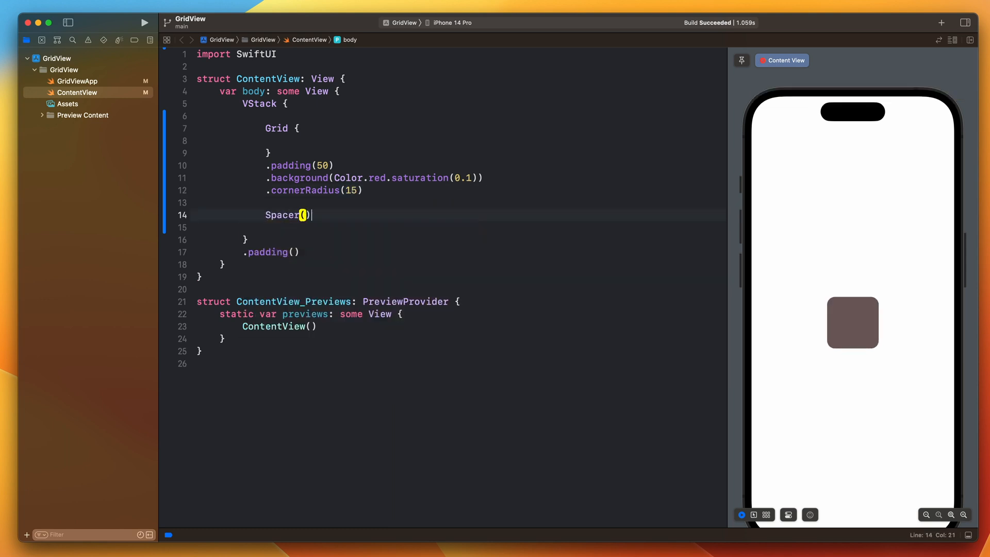
left_click(452, 203)
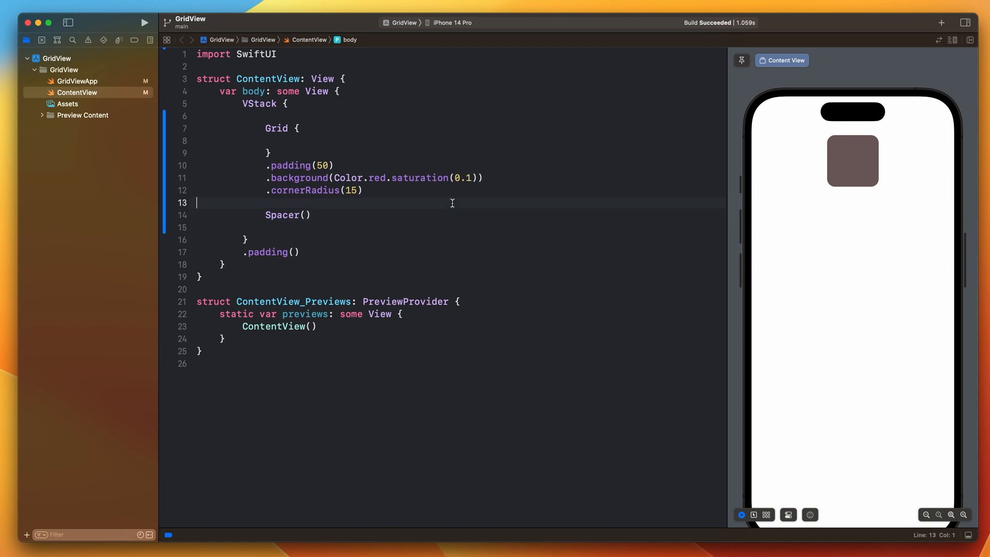
type("GridRow {")
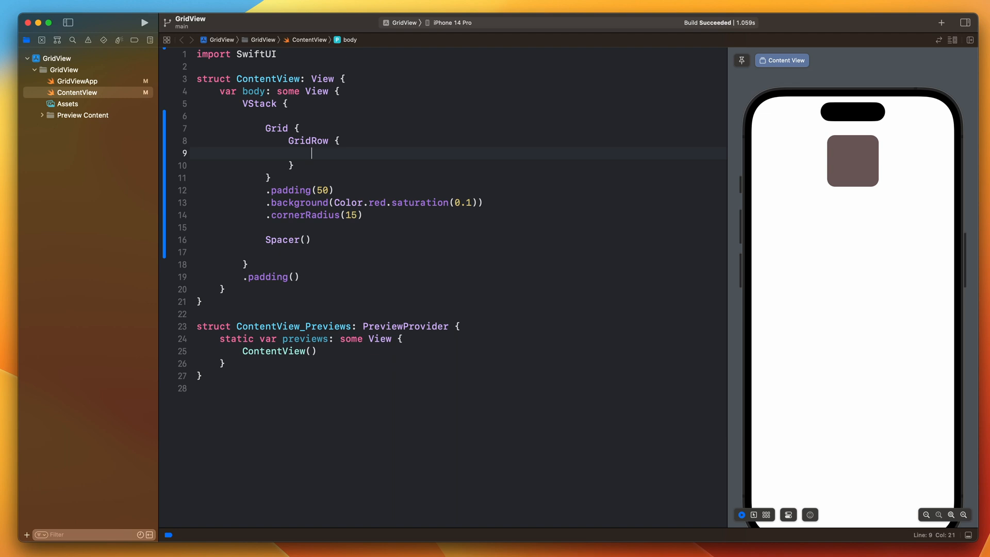
Step: Fill the GridRow with size-64 flag emoji Texts around a white subheadline Text("vs")
type("Text(\"🌭\")")
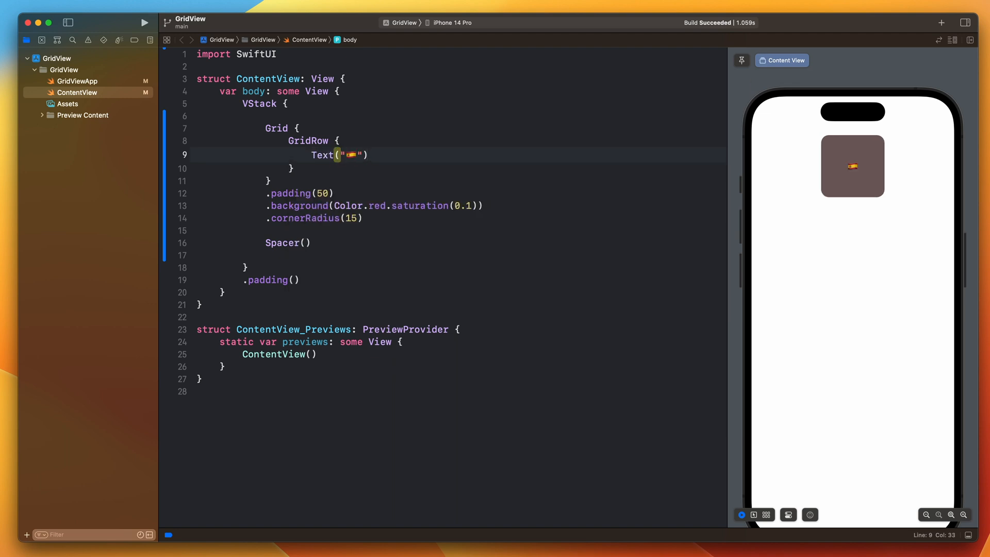
type(".font(.system(size: 64")
type("Text(\"")
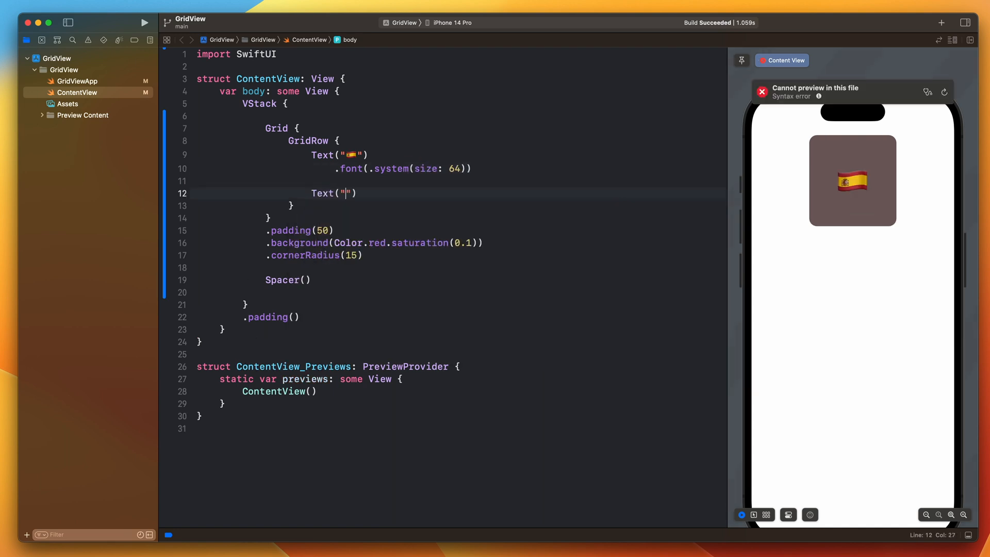
type("vs\").font(.su")
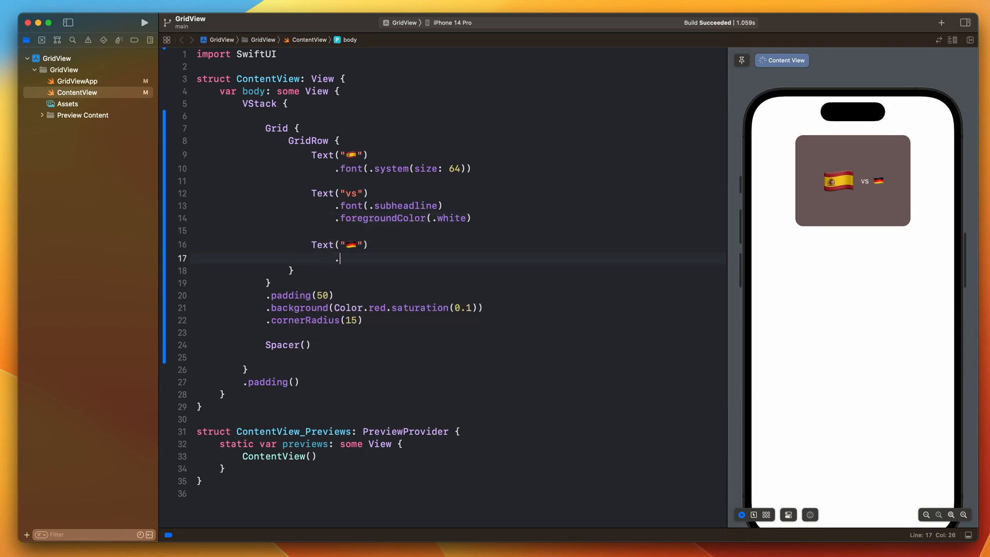
type(".font(.system(size: 64")
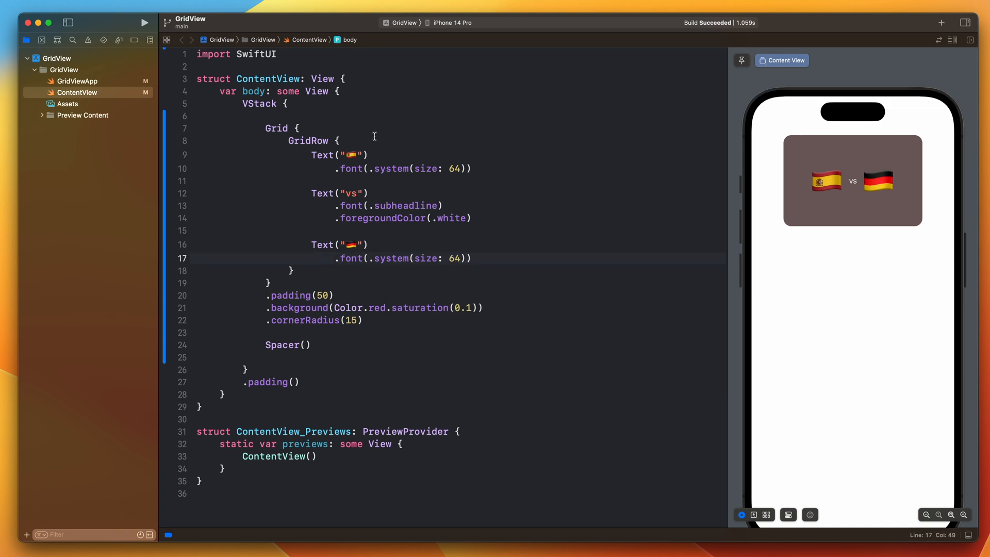
left_click(470, 257)
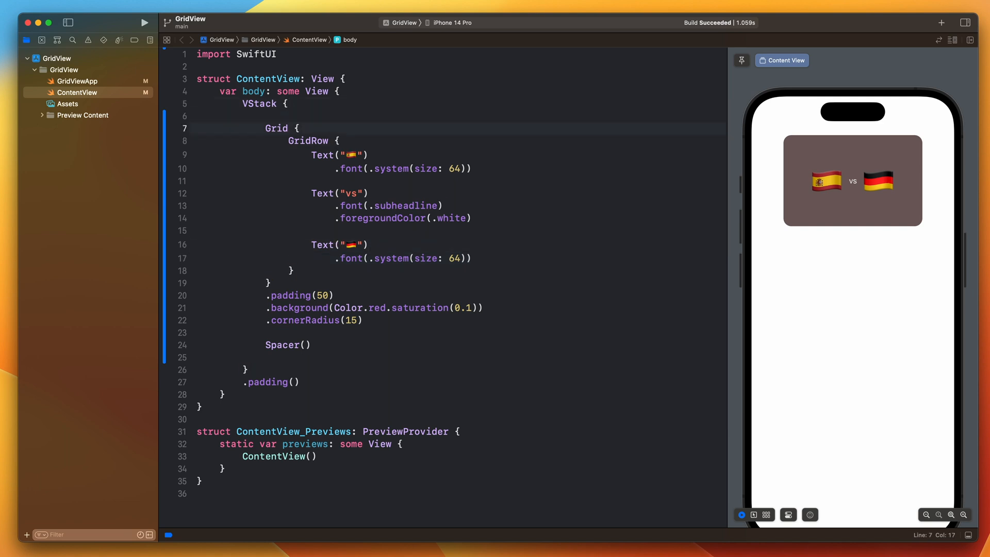
Step: Give the Grid initializer horizontalSpacing: 40 and begin the vertical spacing argument
type("(ho")
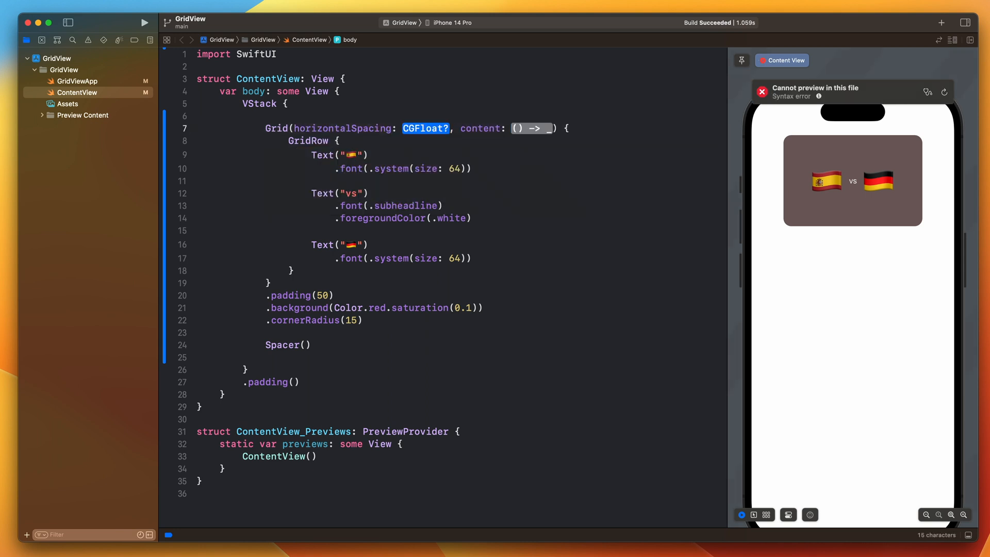
type("40, verticalSpacing")
type(".foregroundColor(.")
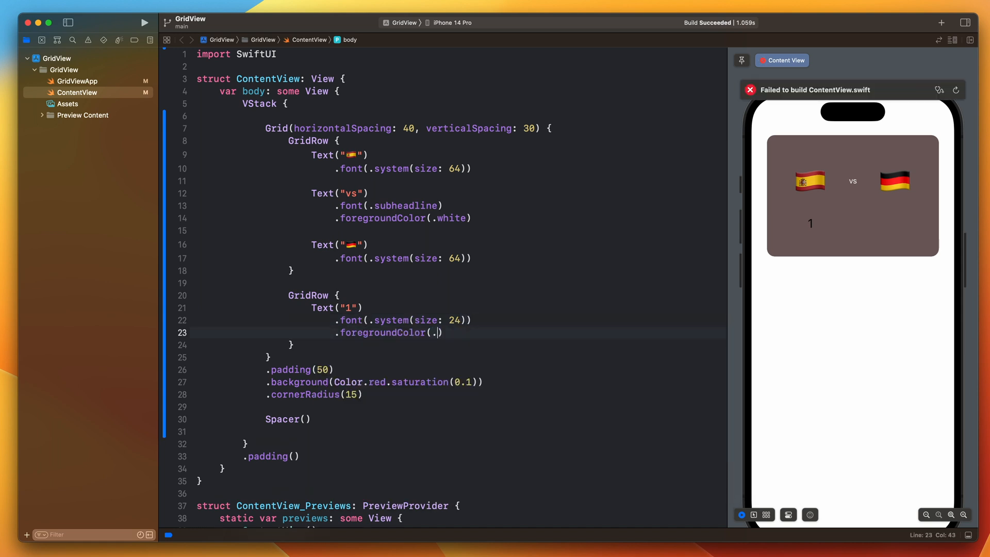
Step: Finish the second GridRow's score Texts with .foregroundColor(.white)
type("white)")
type(".fore")
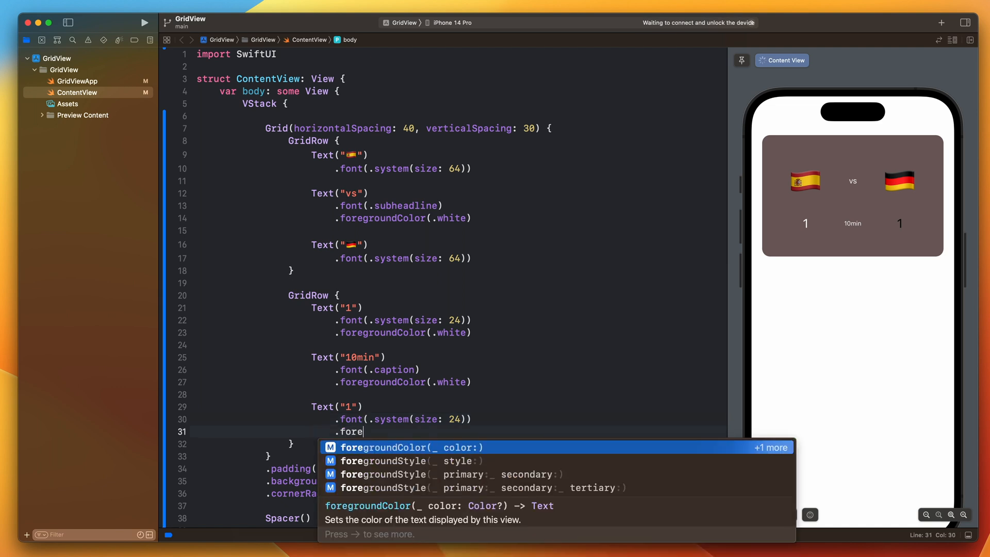
key("return")
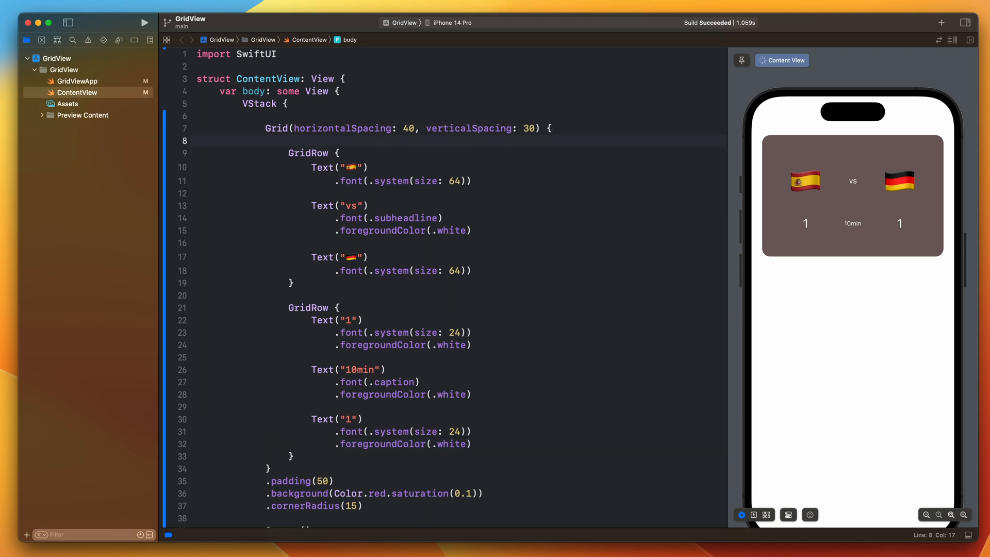
Step: Add a top GridRow with a Button whose label is a white Image(systemName: "star")
type("GridRow {")
type("Button {")
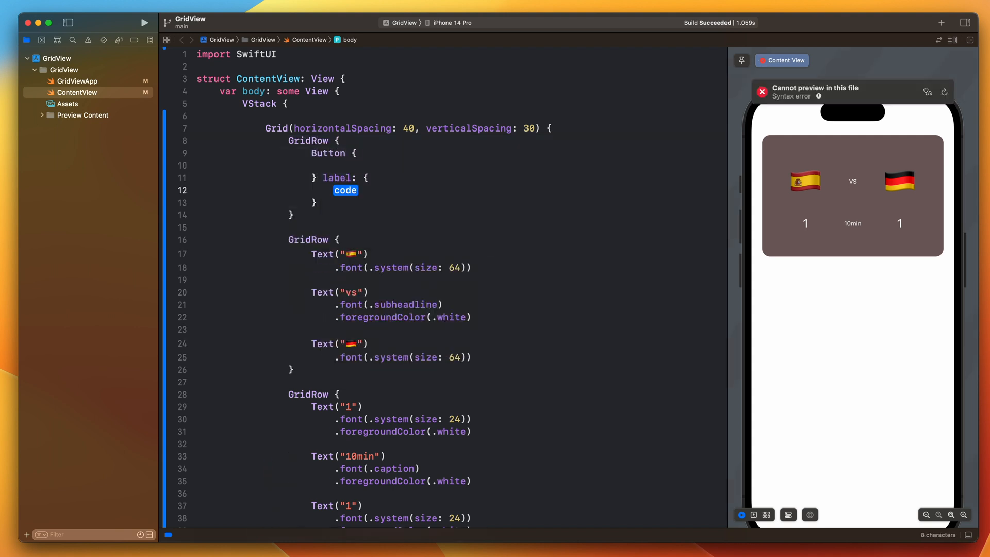
type("Image(systemName: String)")
type(".foregroundColor(.white)")
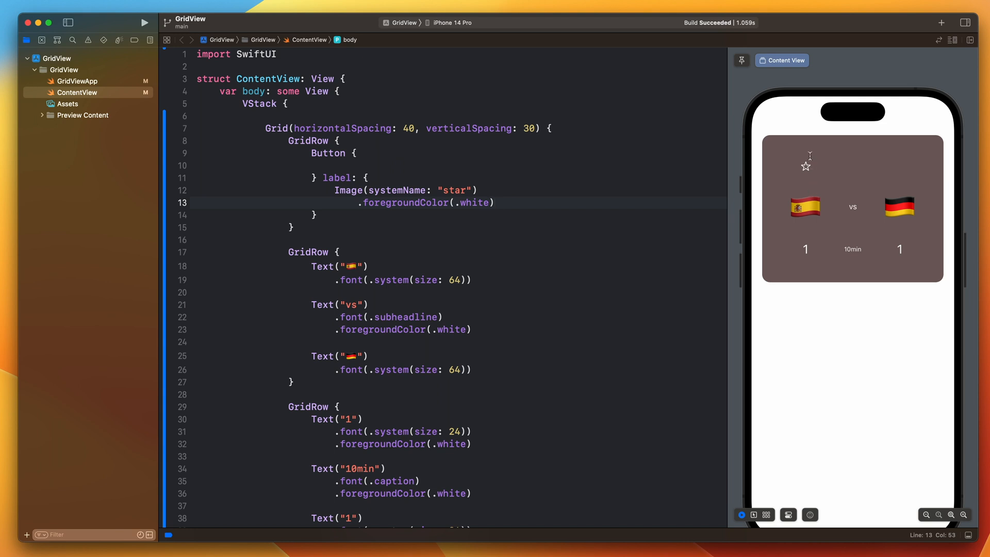
mouse_move(903, 165)
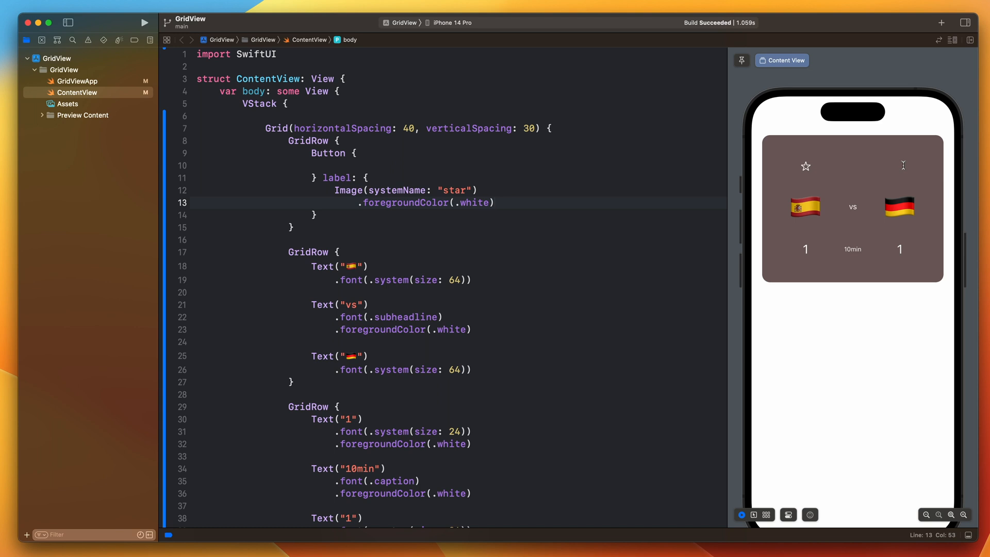
Step: Apply .gridCellColumns(3) to the star GridRow so it spans all three columns
type(".gridCellColumns(3")
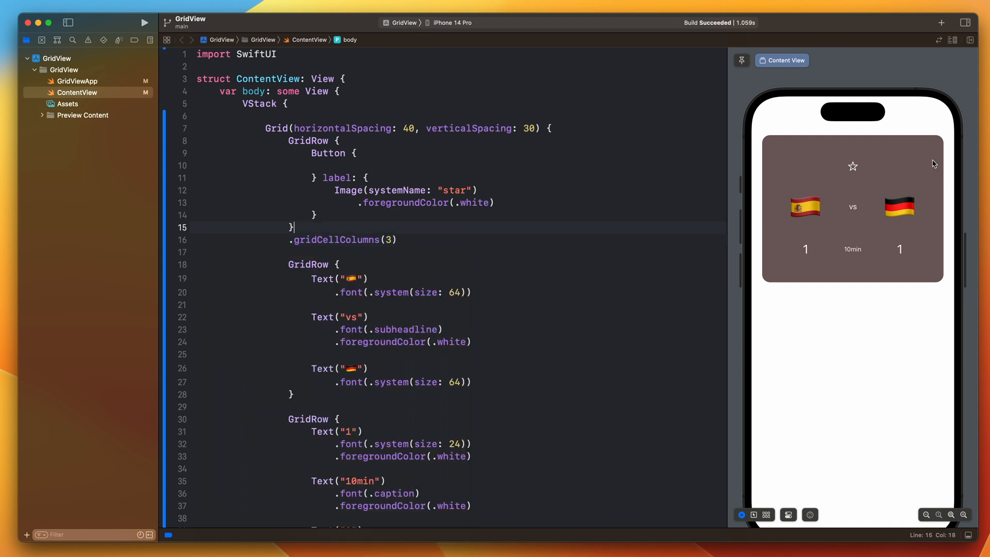
mouse_move(779, 183)
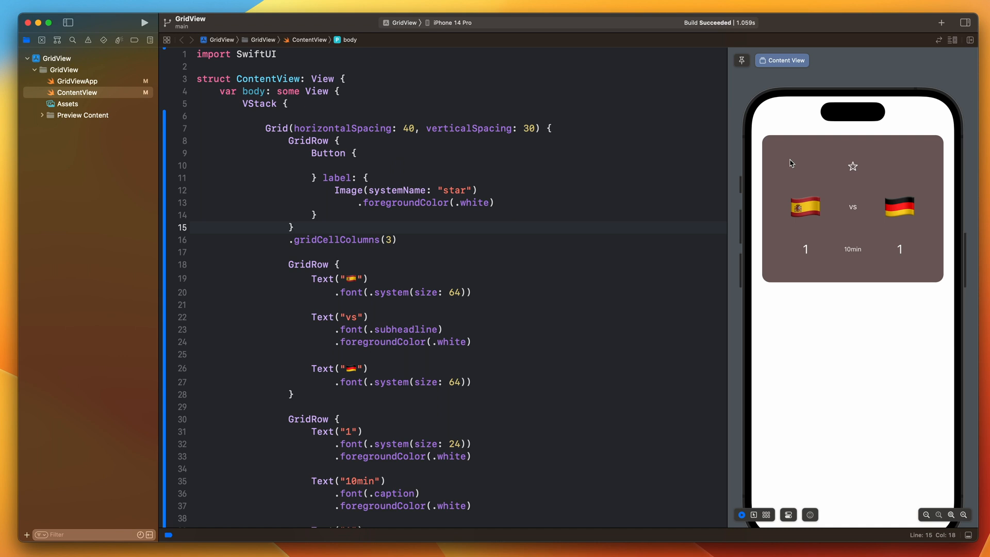
left_click(339, 140)
type("Spacer(")
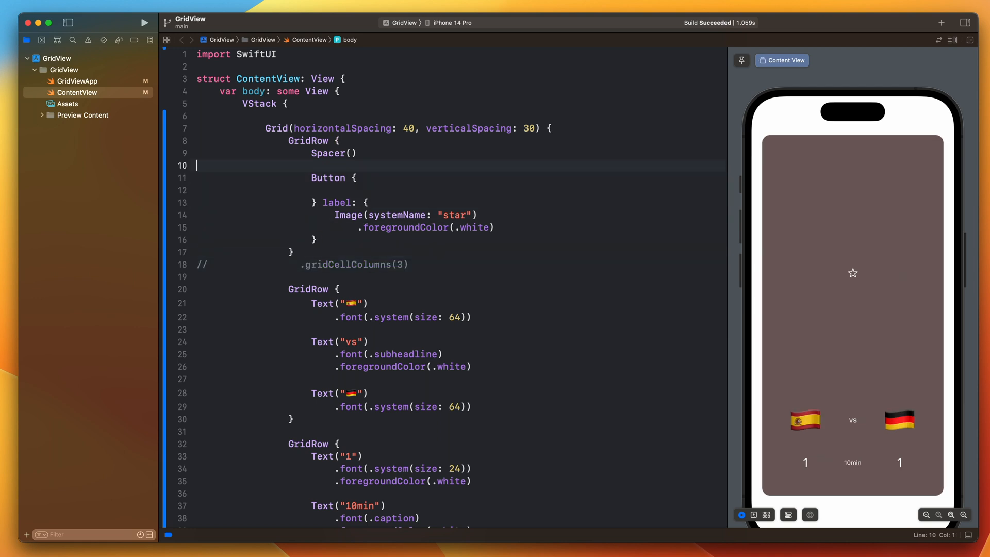
Step: Insert a Text("1") before the Spacer and star Button in the top GridRow
type("T")
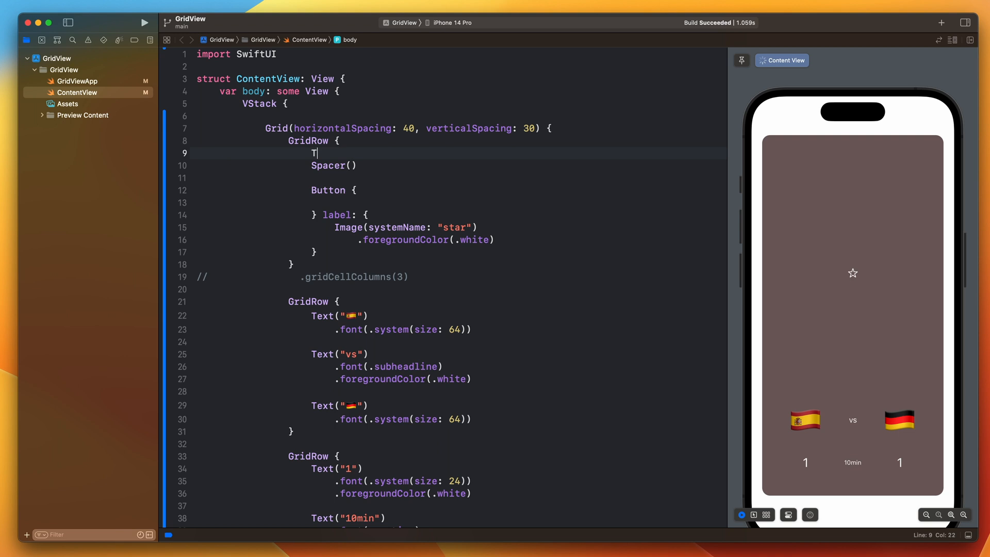
type("ext(\"1\")")
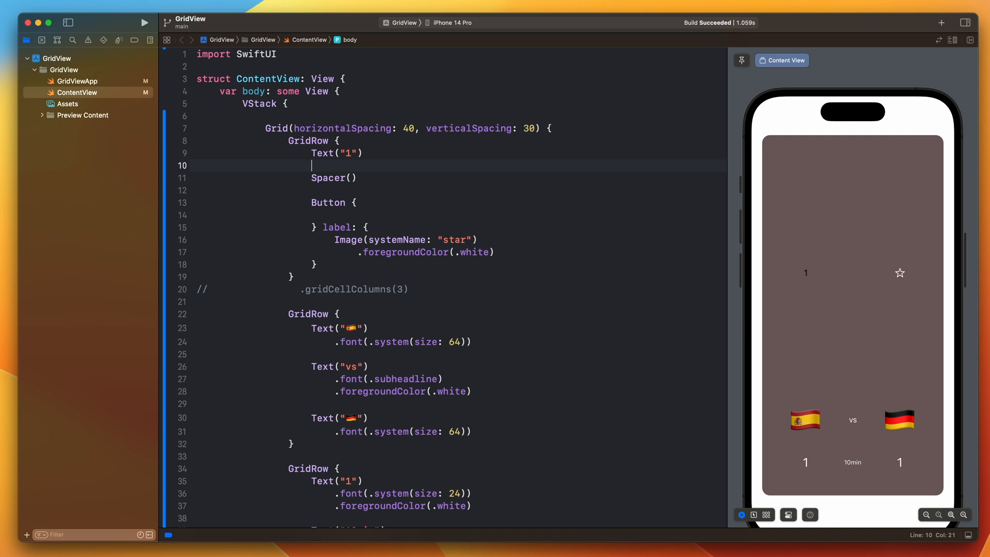
mouse_move(843, 373)
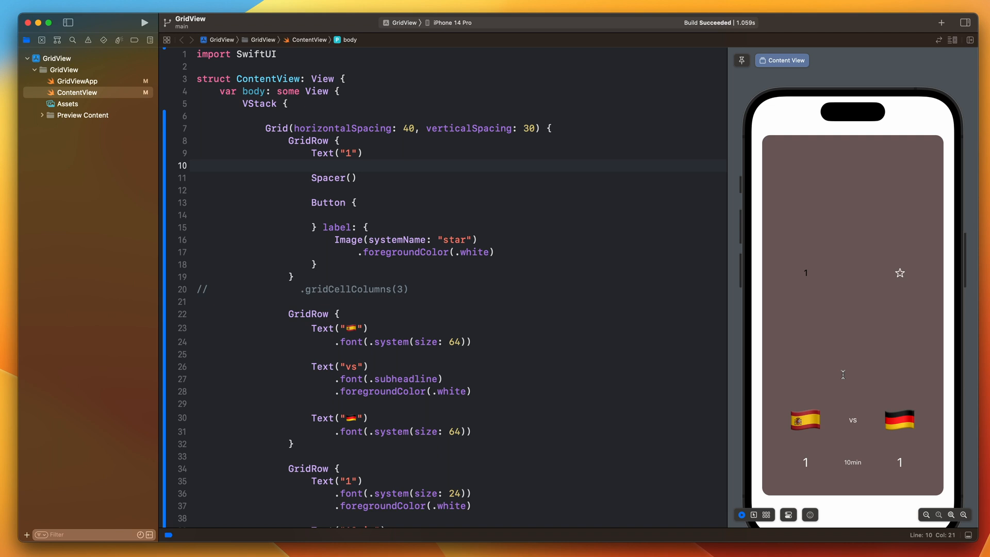
left_click(311, 164)
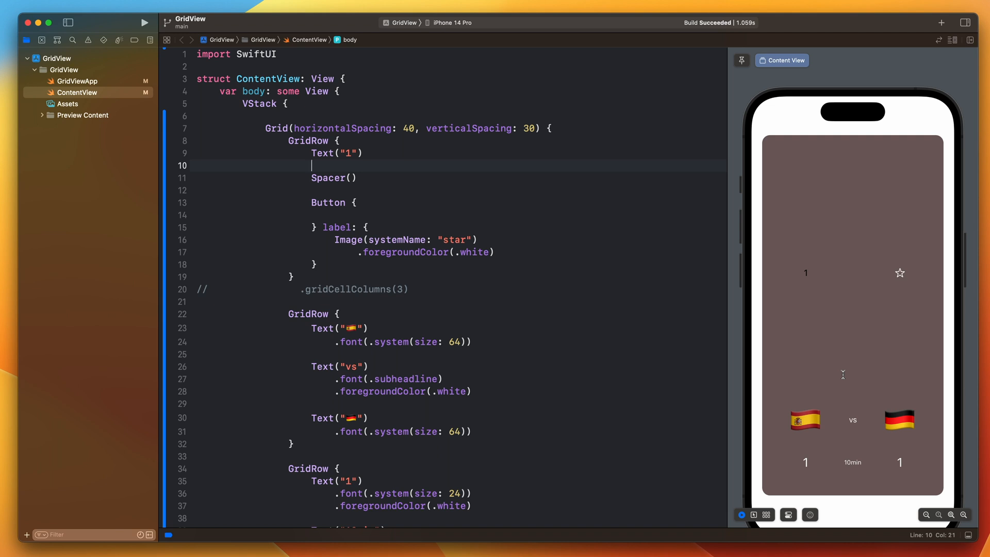
Step: Remove the placeholder Text("1") and Spacer, leaving the star Button with .gridCellAnchor(.trailing) and .gridCellColumns(3)
left_click_drag(312, 152, 358, 177)
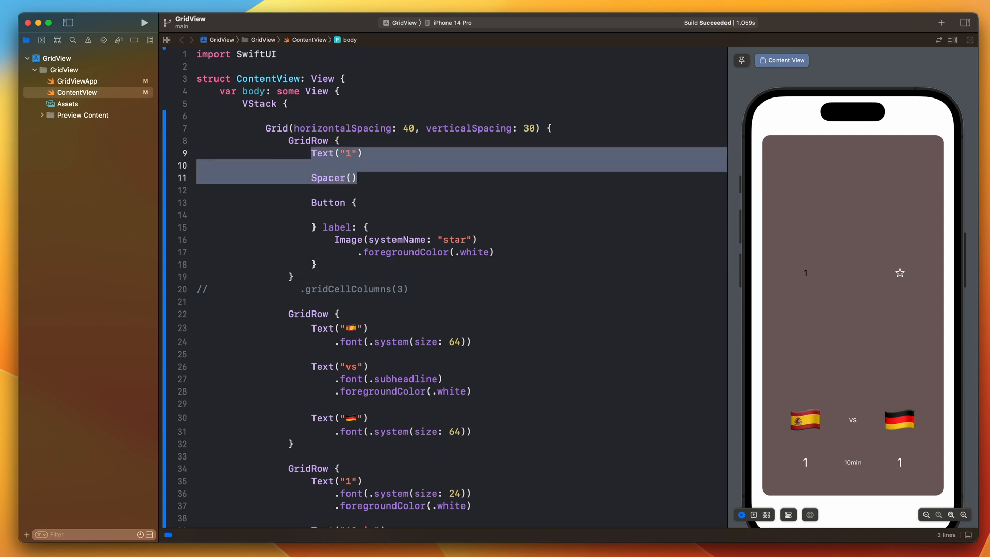
type(".grid")
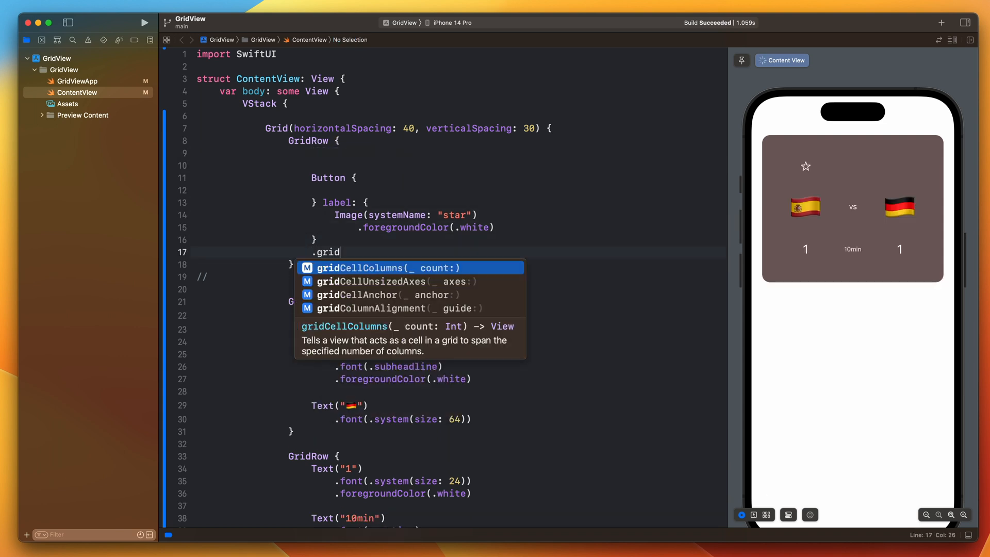
left_click(356, 295)
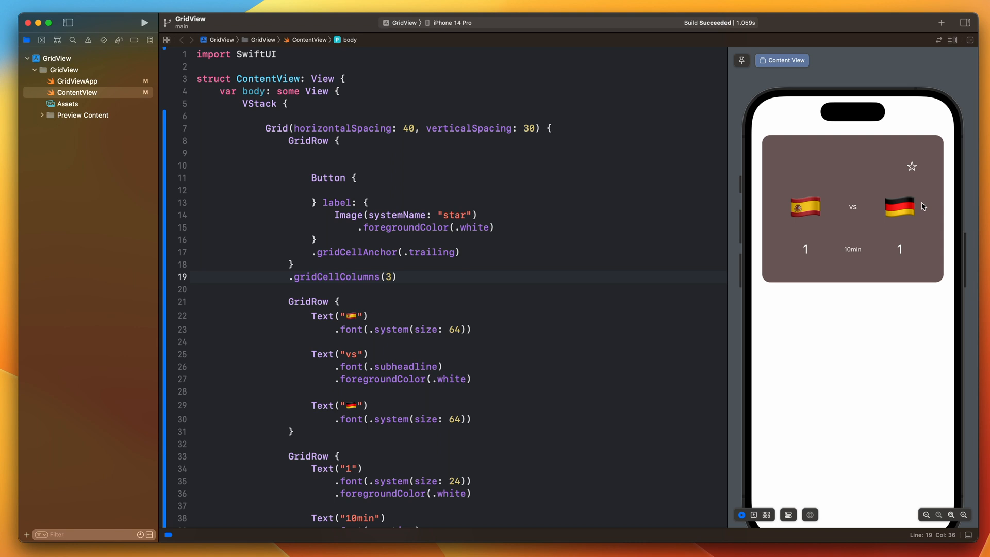
mouse_move(918, 209)
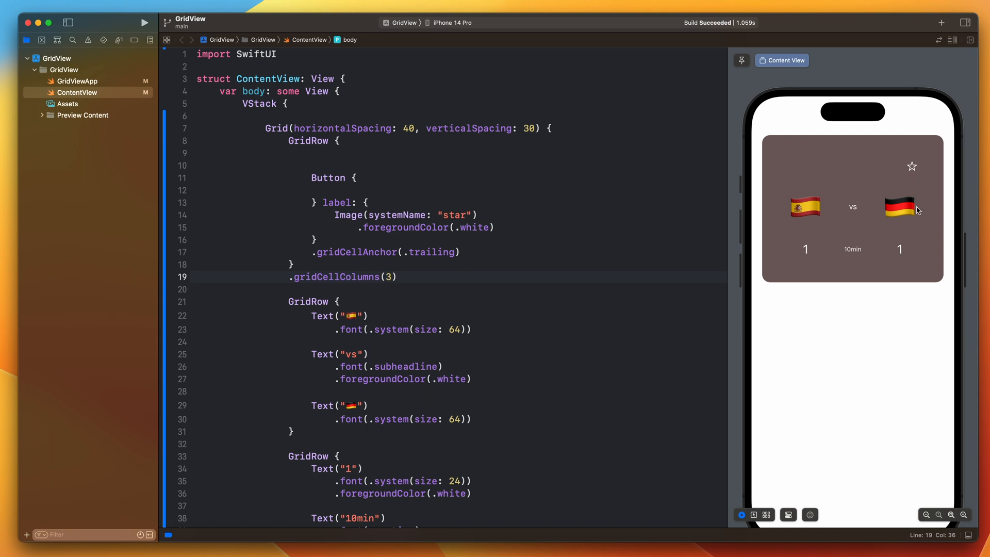
mouse_move(898, 228)
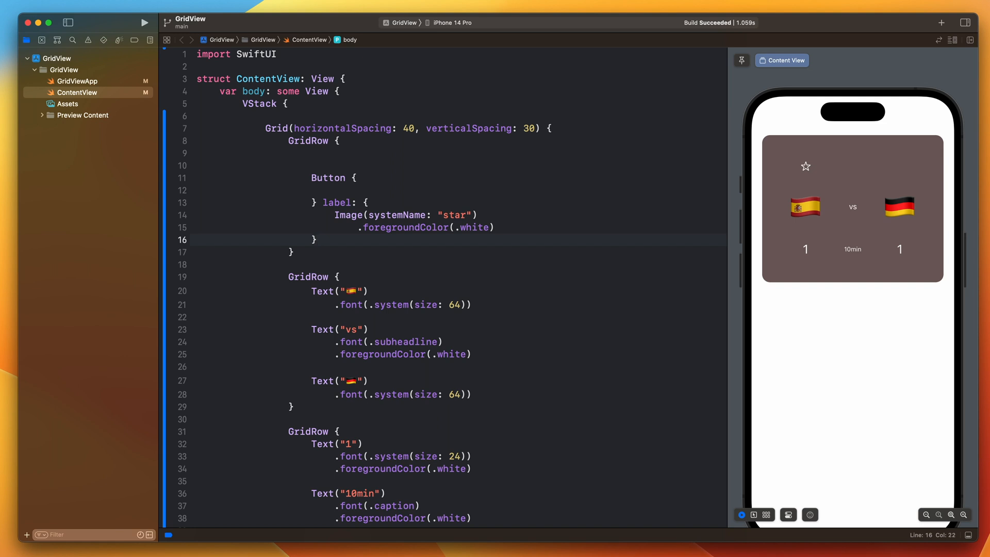
Step: Add Color.clear as the top row's first cell with .gridCellUnsizedAxes([.vertical])
left_click(318, 239)
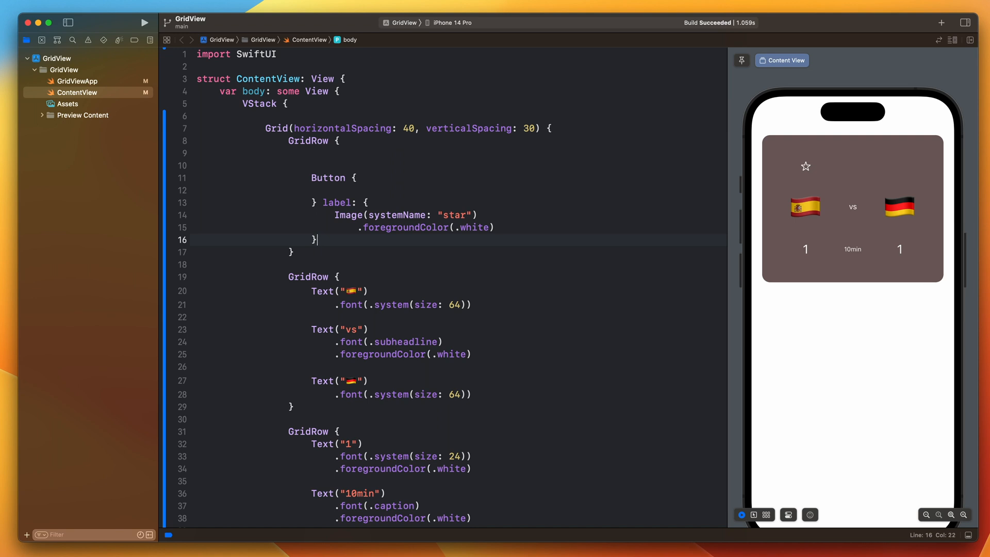
type("Color.clear")
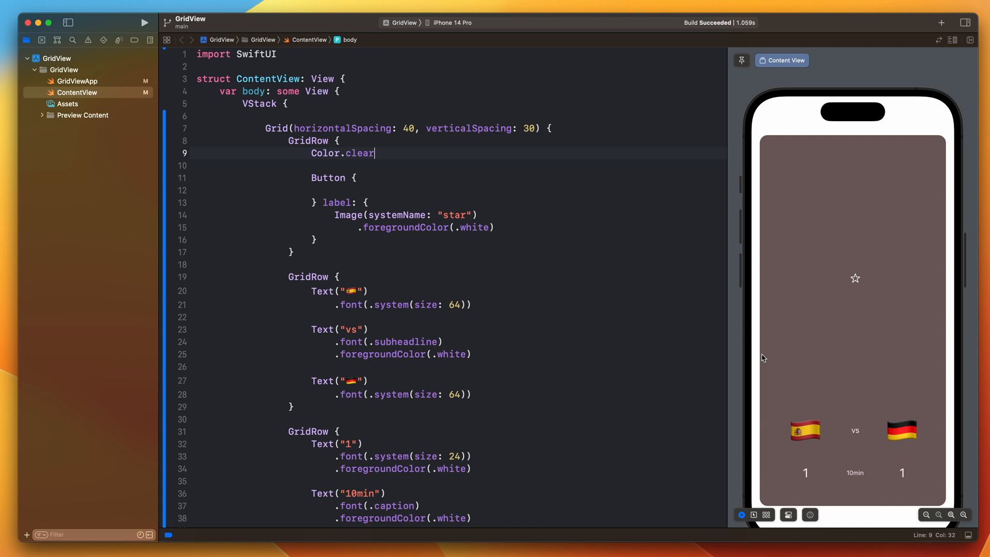
mouse_move(777, 293)
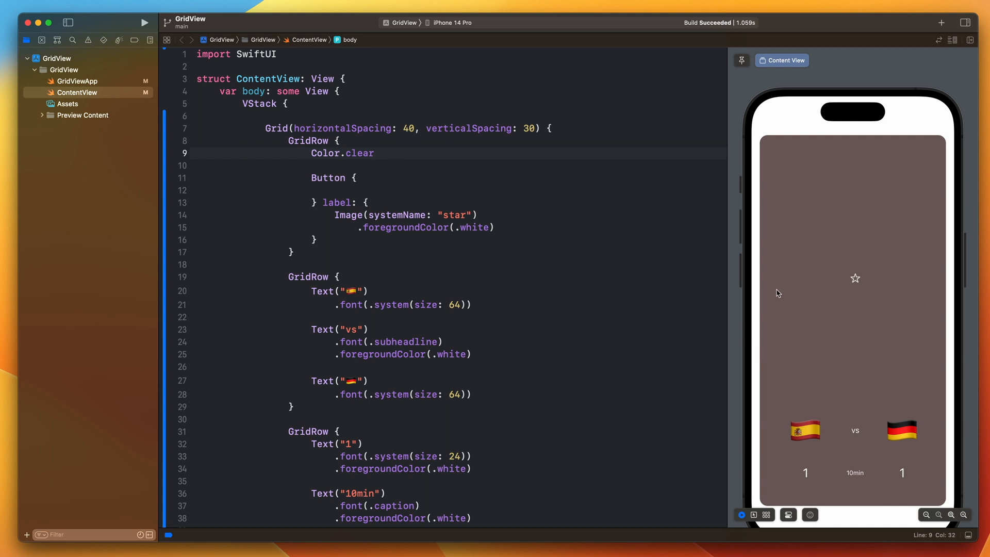
mouse_move(861, 294)
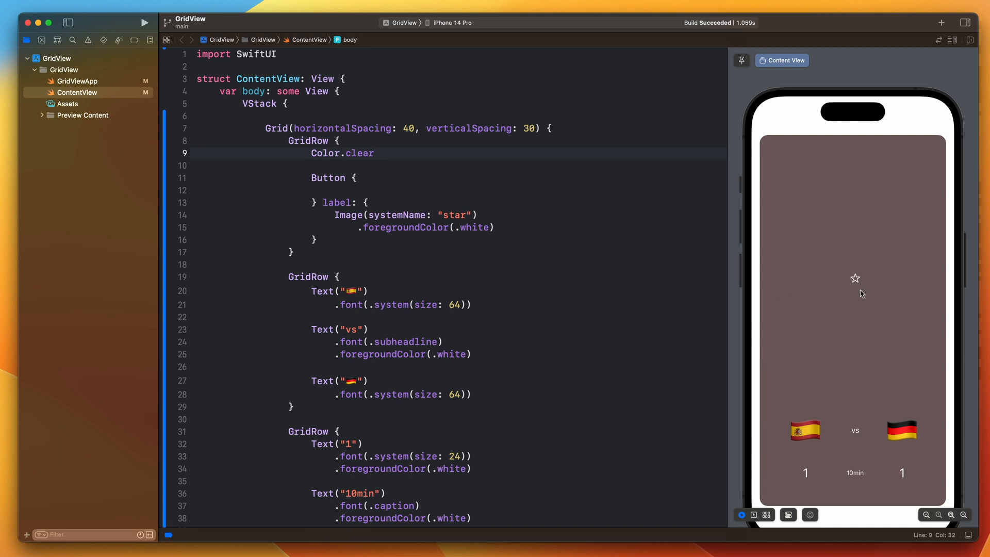
mouse_move(815, 282)
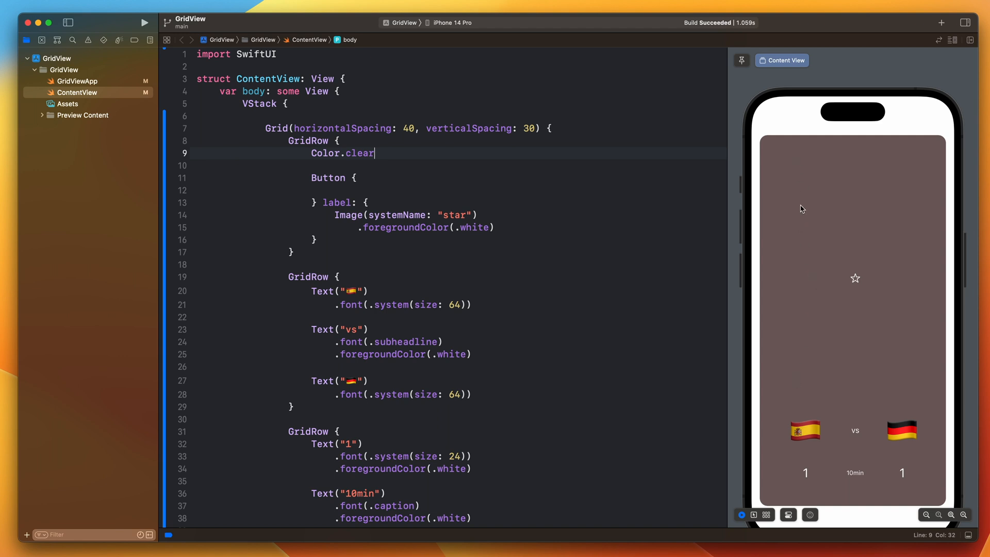
mouse_move(802, 324)
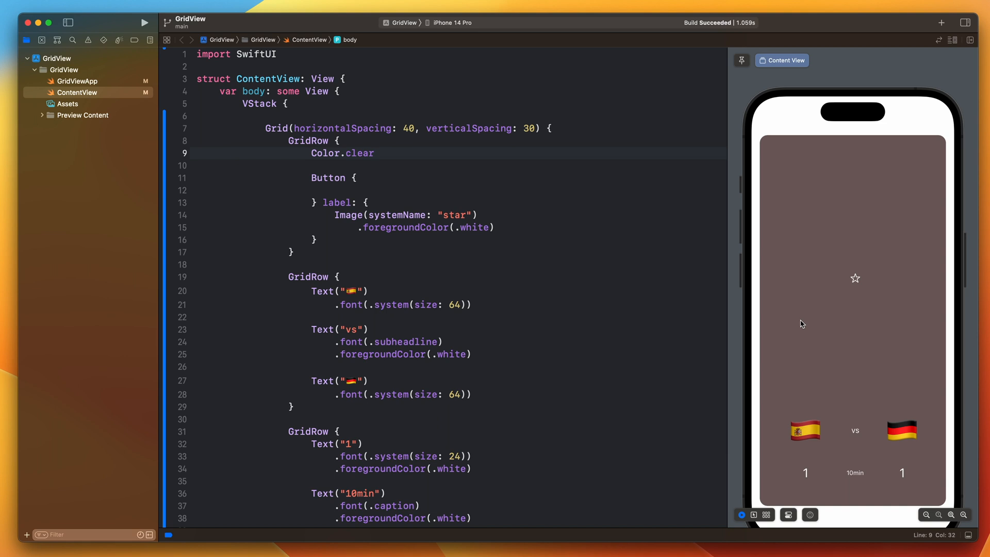
left_click(374, 153)
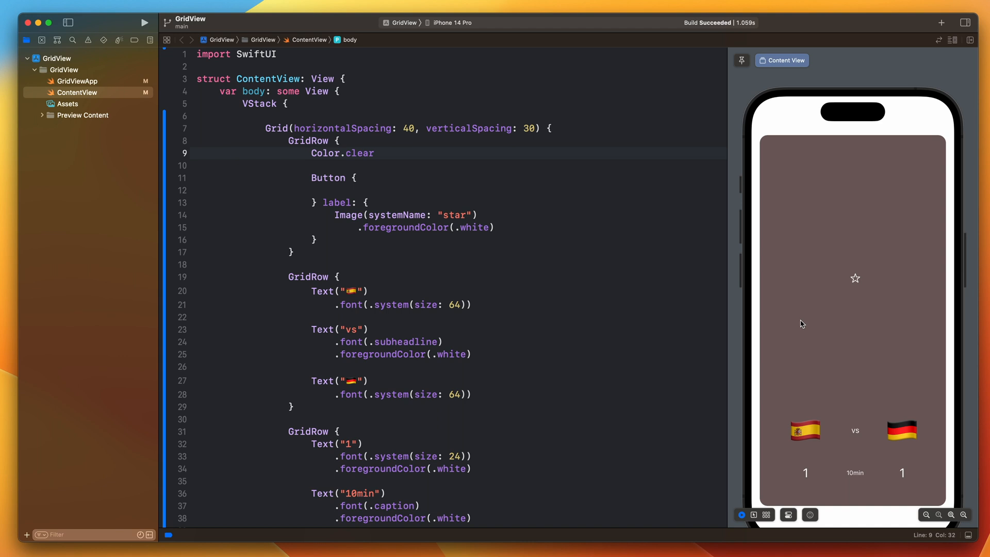
left_click(374, 153)
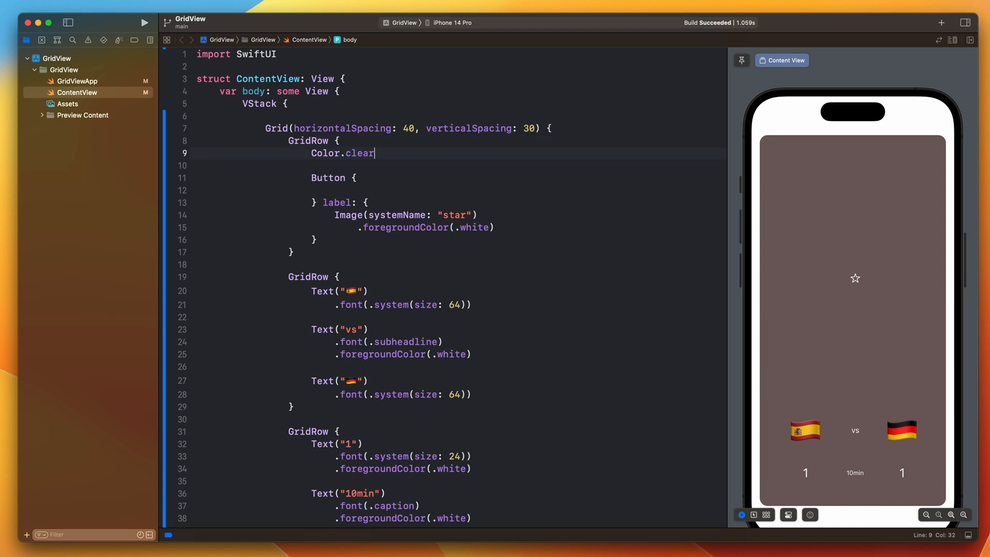
type(".gridcellUnsizedAxes([.vertical")
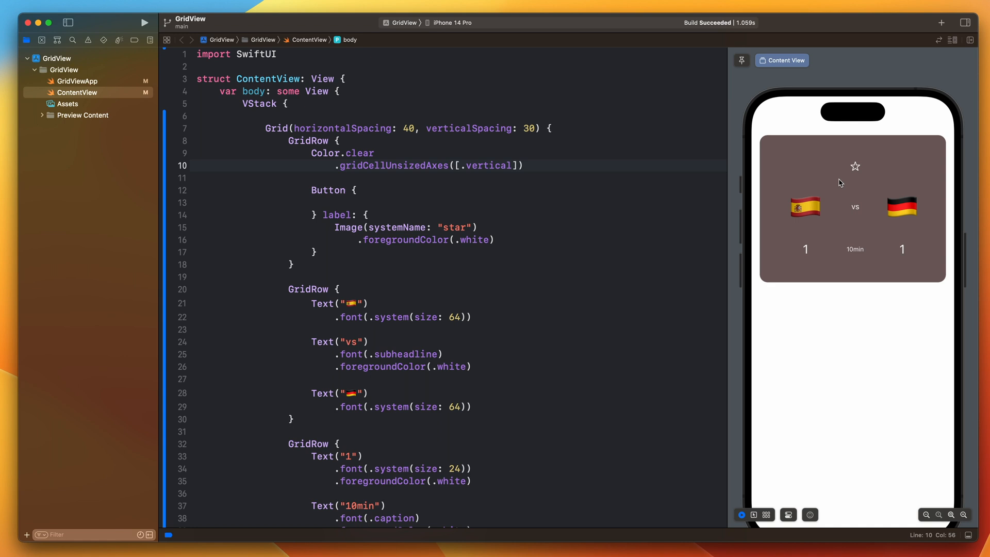
Step: Swap Color.clear for Text("Live") with .padding(10) in the top row
key("Return")
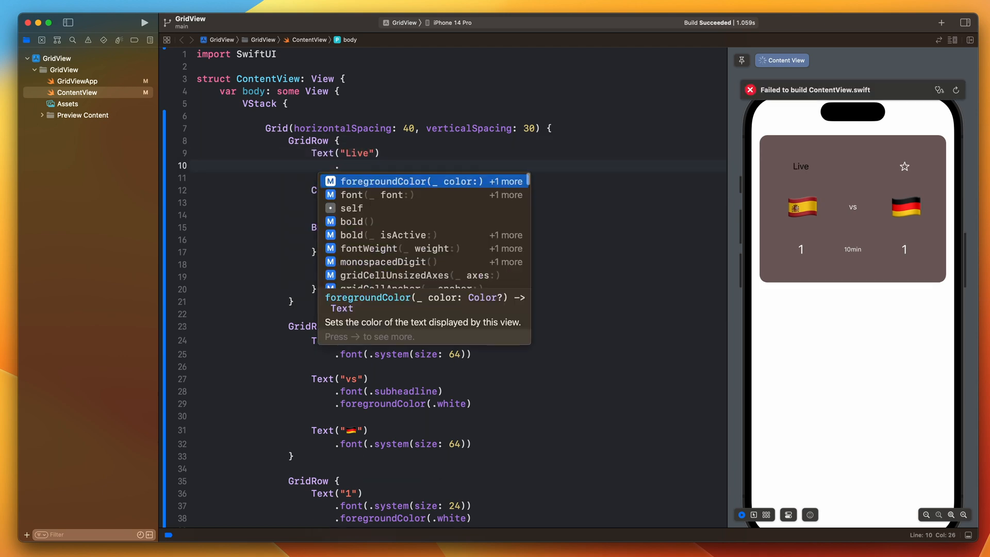
type(".padding(10)")
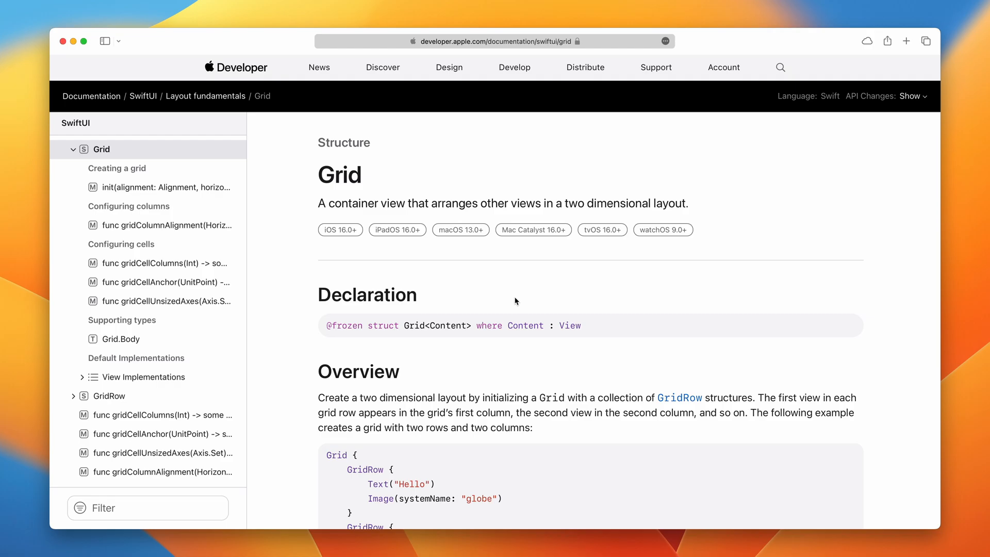
Step: Scroll the SwiftUI Grid docs down to the Overview's two-row sample Grid
scroll("down", 3)
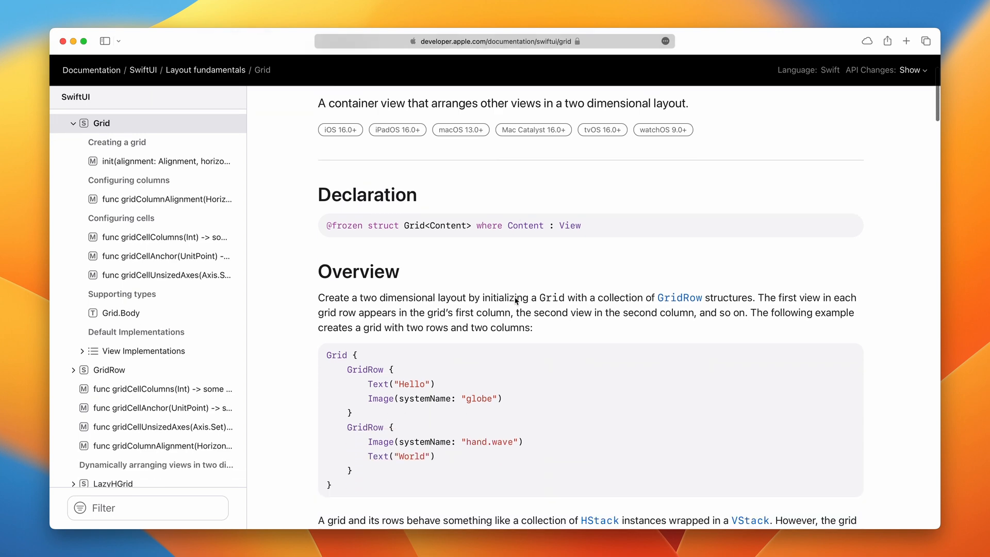